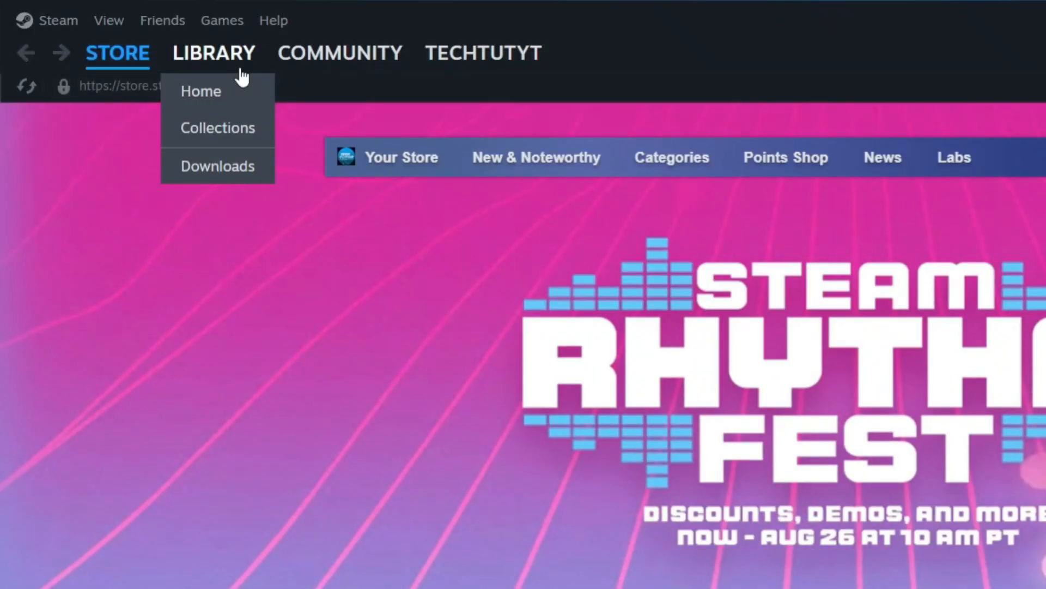
Step: Go to the Library and show the Add a Game options
{"action": "left_click", "coordinate": [201, 91]}
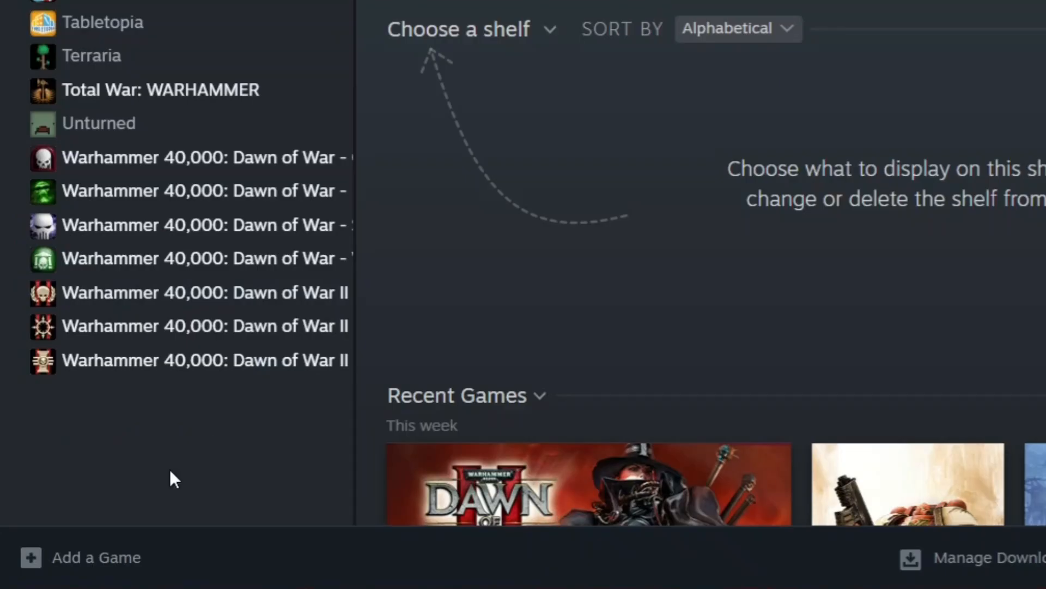
{"action": "mouse_move", "coordinate": [80, 567]}
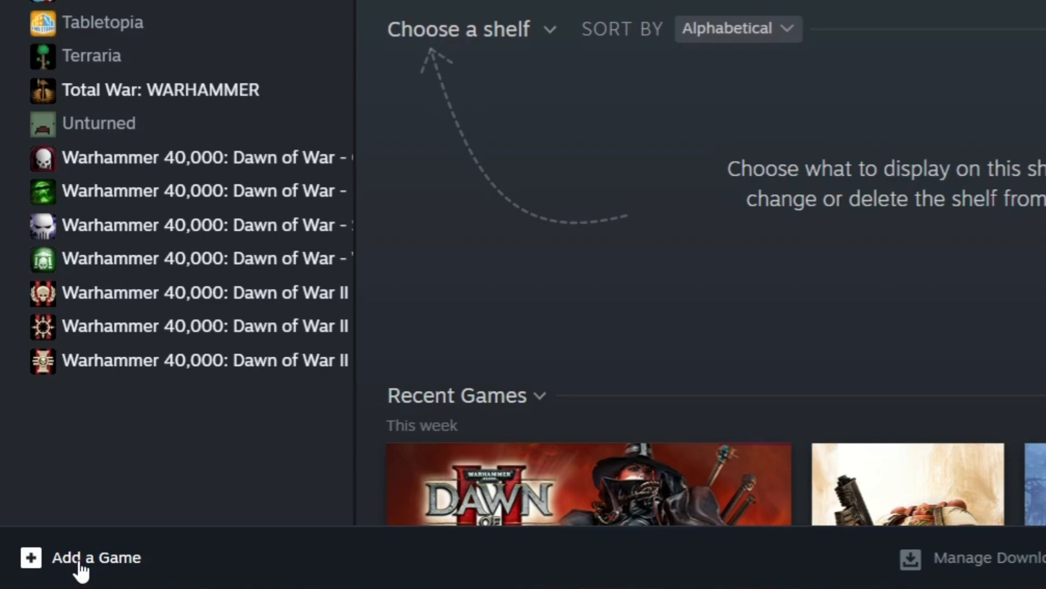
{"action": "left_click", "coordinate": [95, 557]}
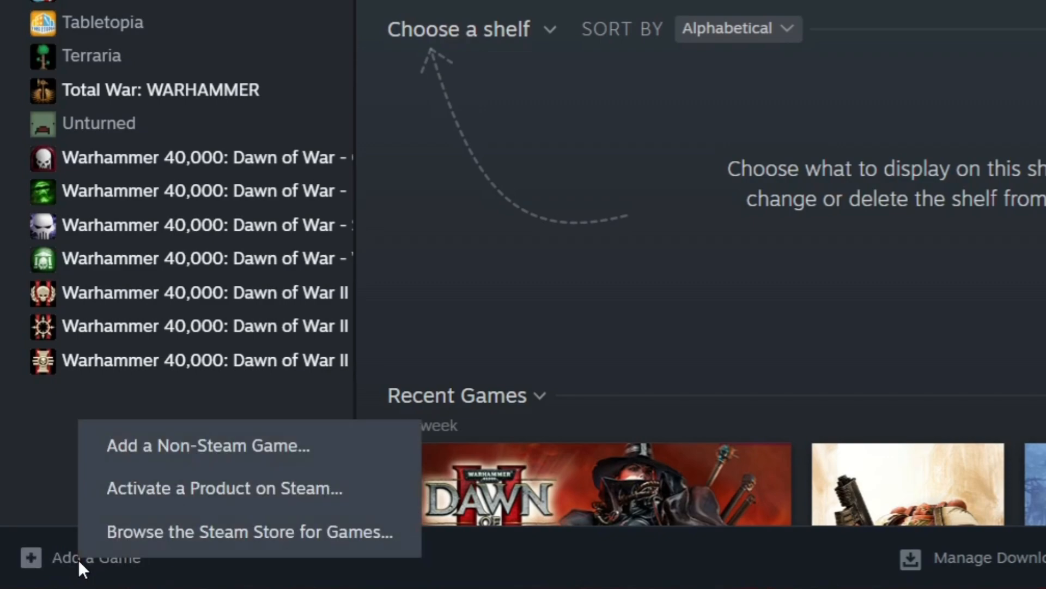
{"action": "mouse_move", "coordinate": [164, 457]}
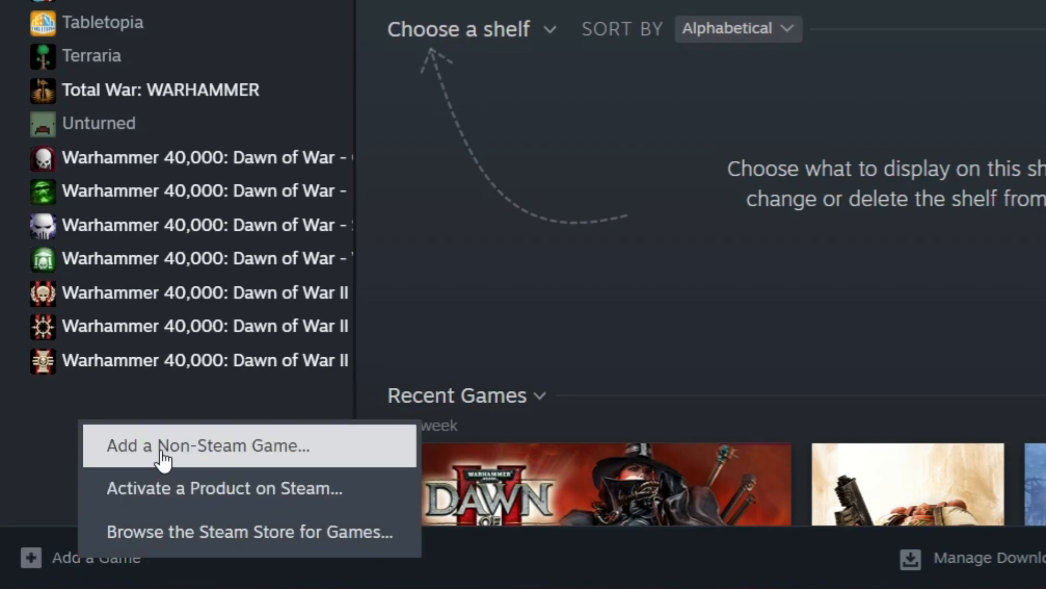
Step: Add League of Legends from the program list as a non-Steam game
{"action": "left_click", "coordinate": [207, 445]}
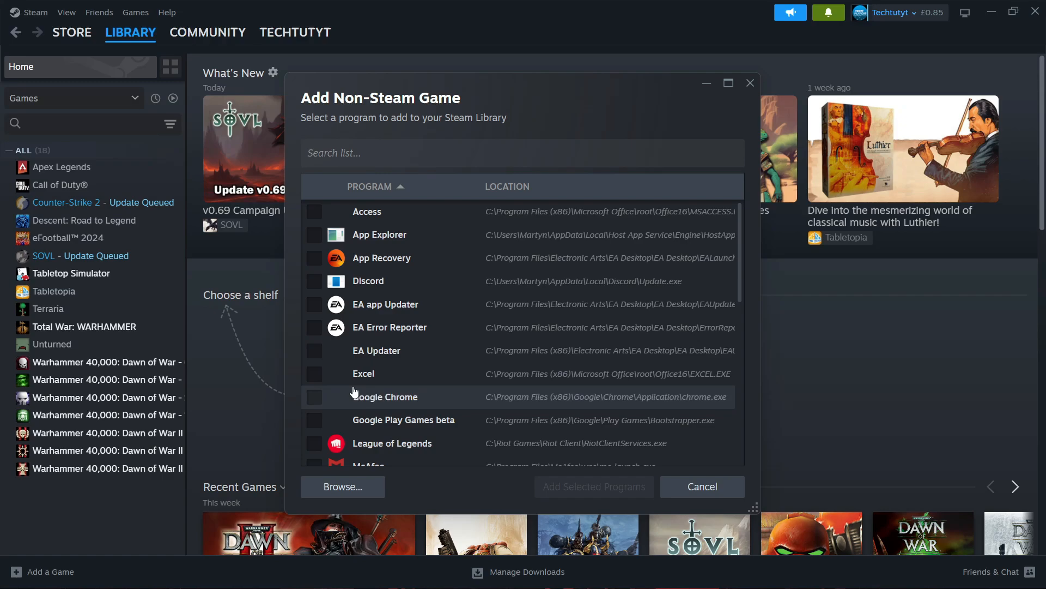
{"action": "mouse_move", "coordinate": [412, 385]}
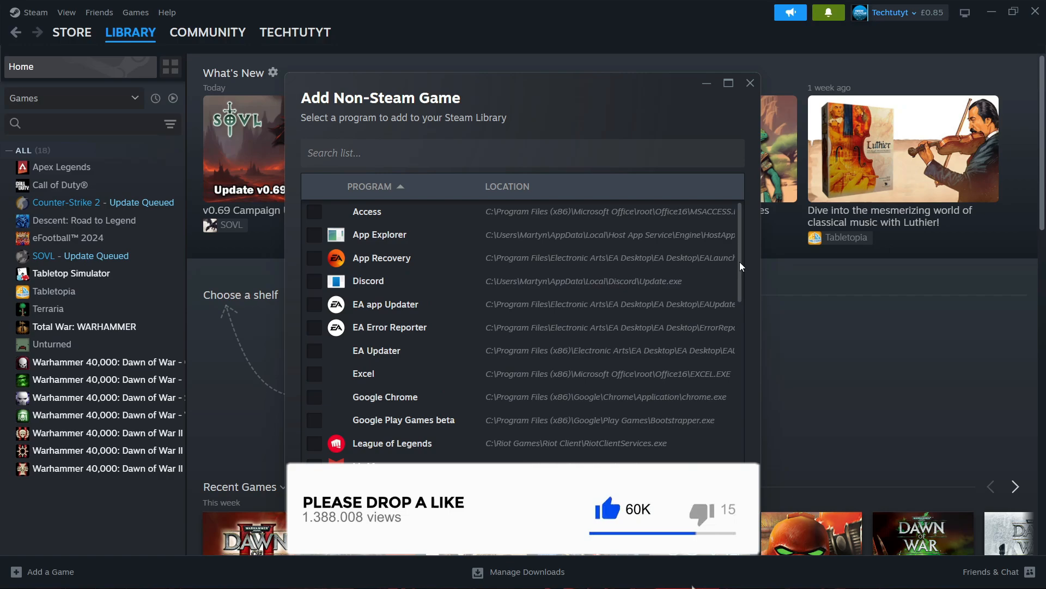
{"action": "scroll", "scroll_direction": "down", "scroll_amount": 3}
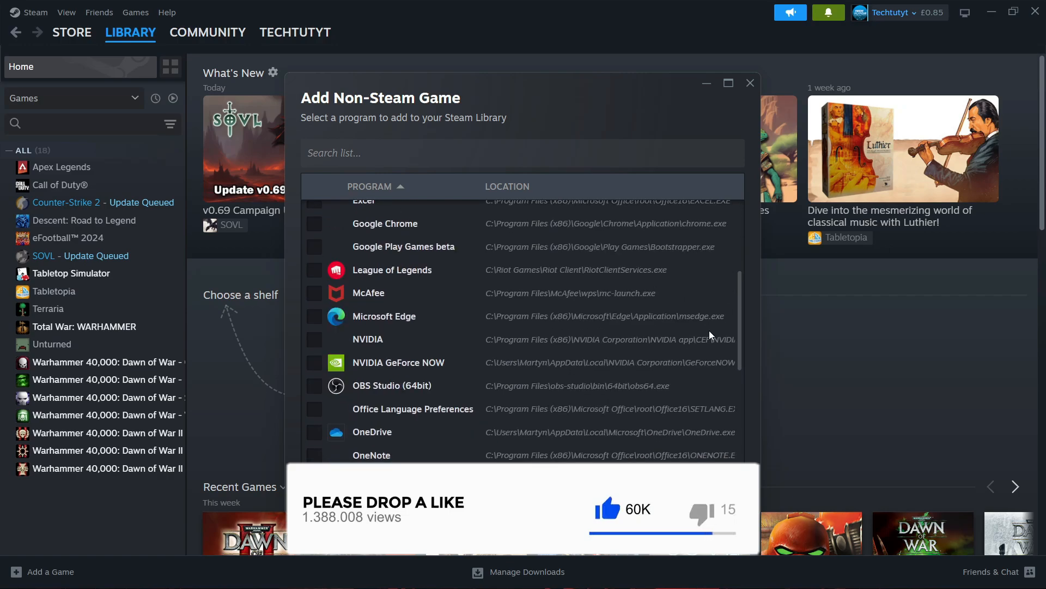
{"action": "scroll", "scroll_direction": "up", "scroll_amount": 3}
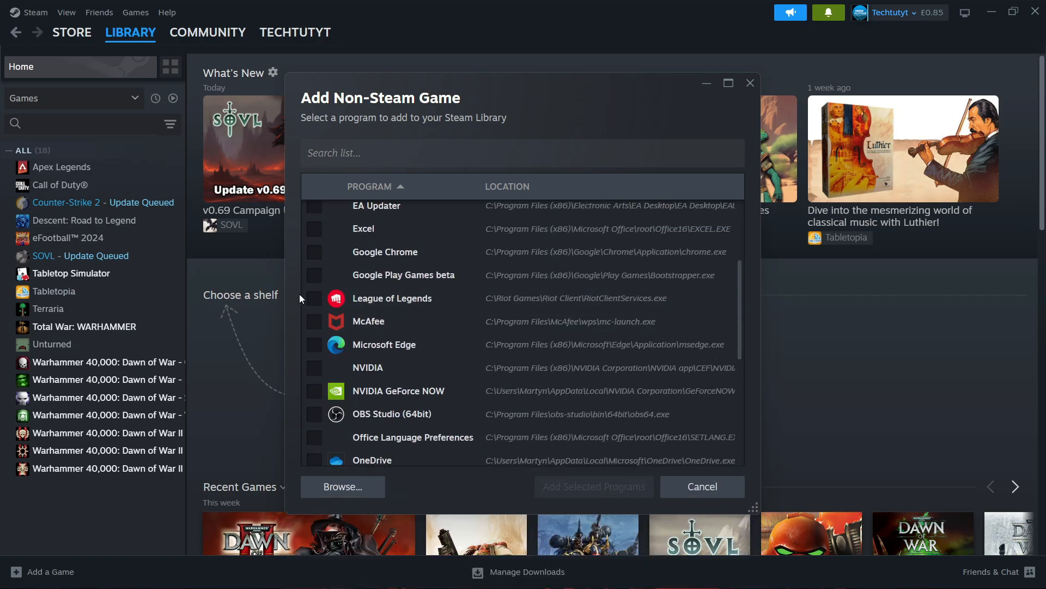
{"action": "left_click", "coordinate": [314, 298]}
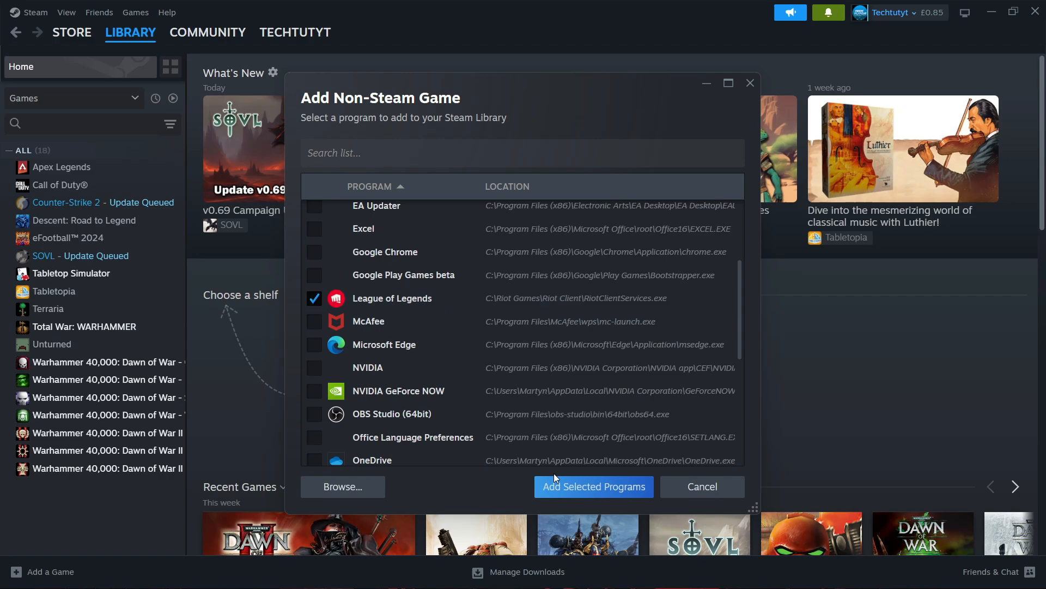
{"action": "left_click", "coordinate": [592, 486]}
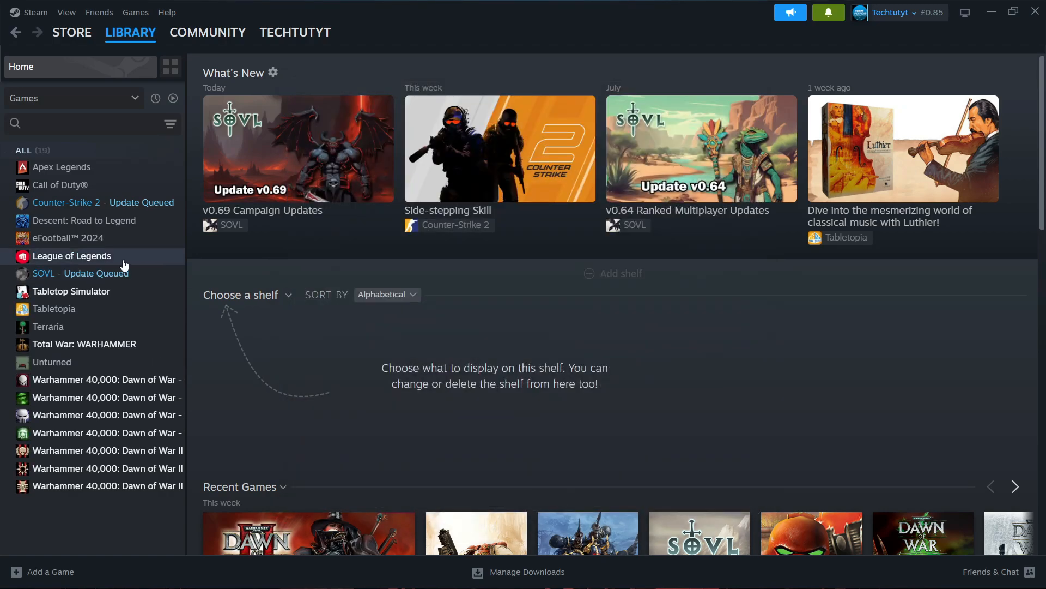
Step: Open League of Legends' page and review its Riot Client shortcut Properties
{"action": "left_click", "coordinate": [71, 256]}
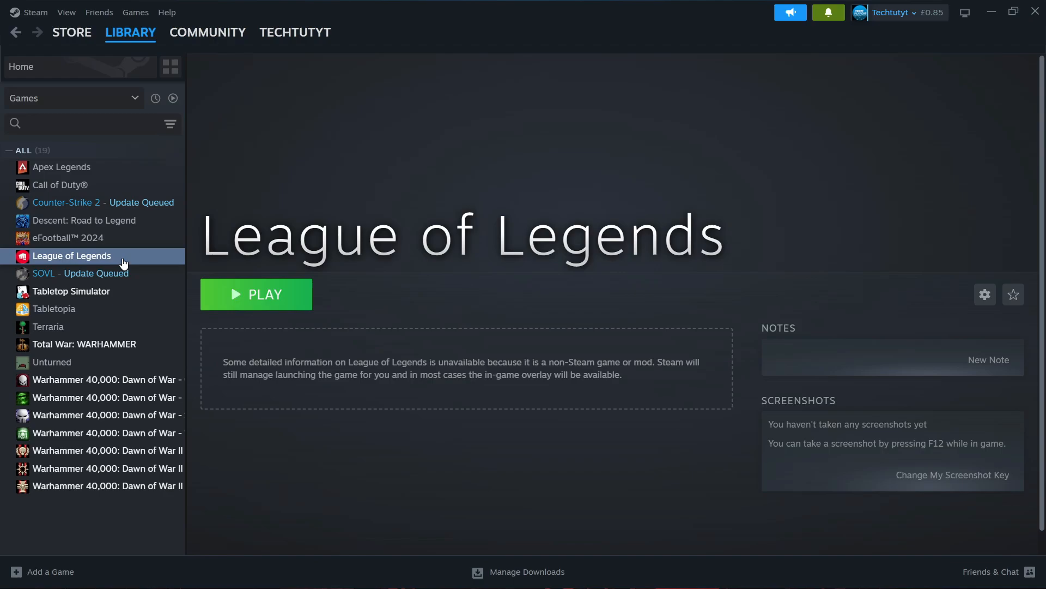
{"action": "right_click", "coordinate": [70, 256]}
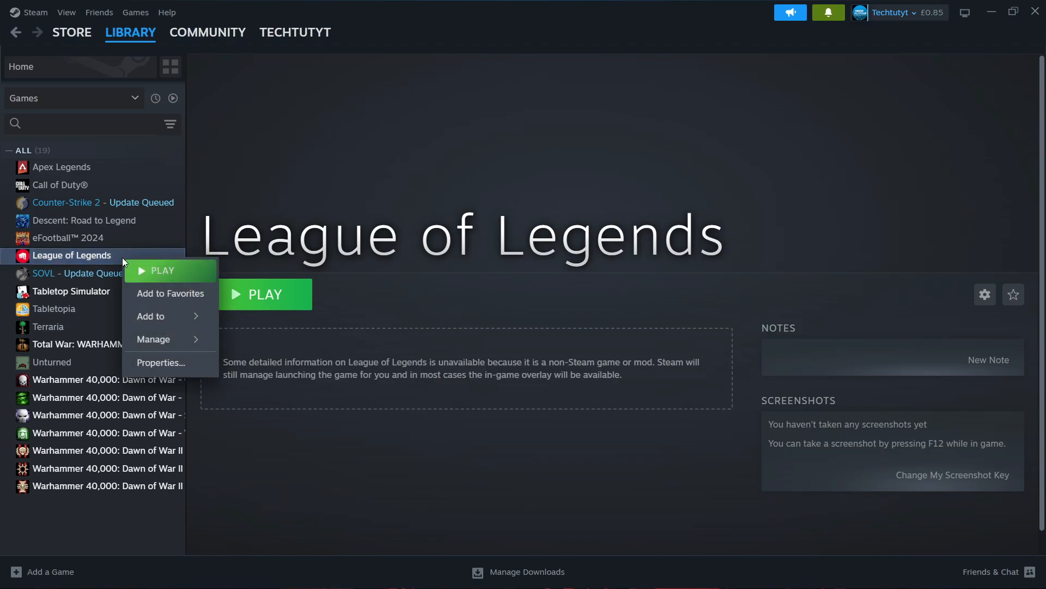
{"action": "mouse_move", "coordinate": [160, 362]}
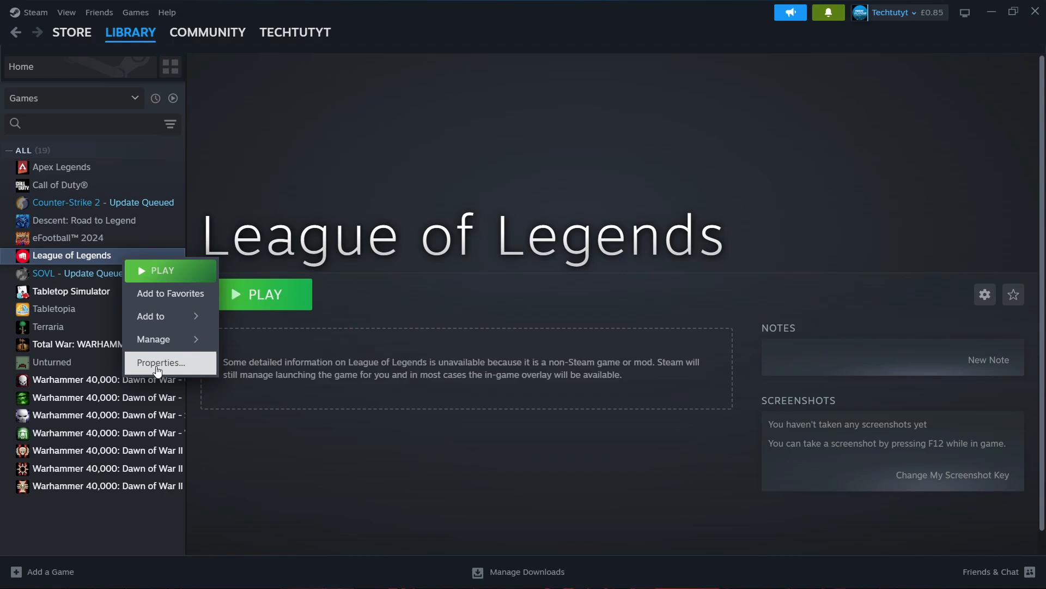
{"action": "left_click", "coordinate": [160, 362]}
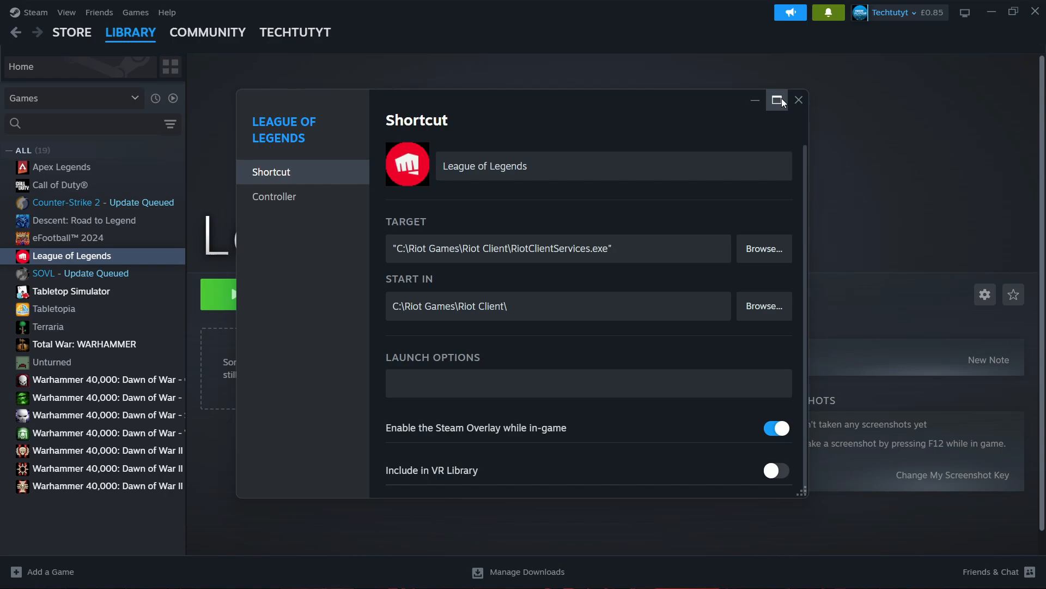
{"action": "left_click", "coordinate": [799, 101]}
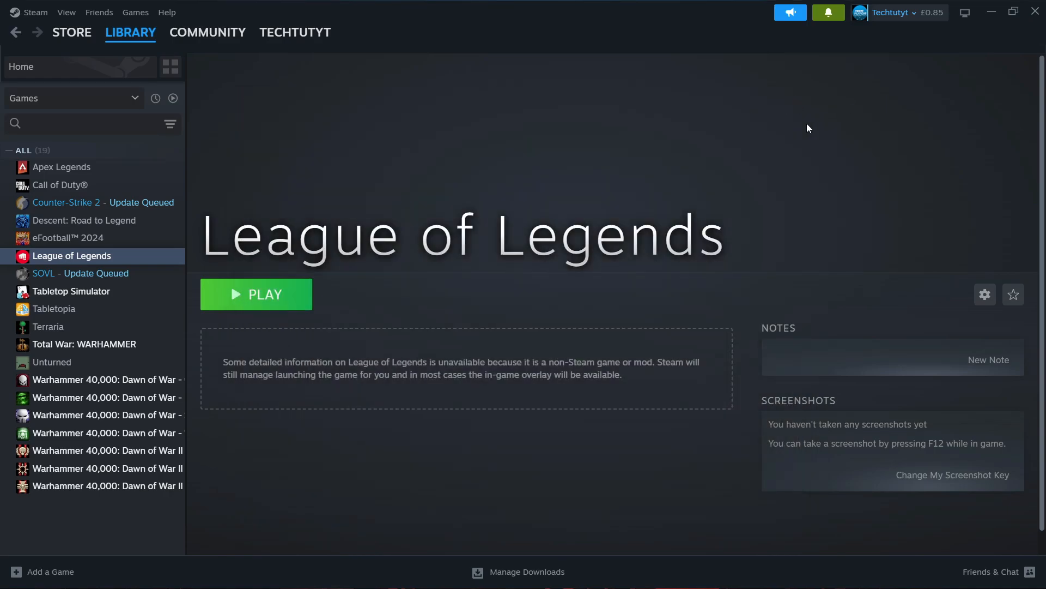
{"action": "mouse_move", "coordinate": [607, 167]}
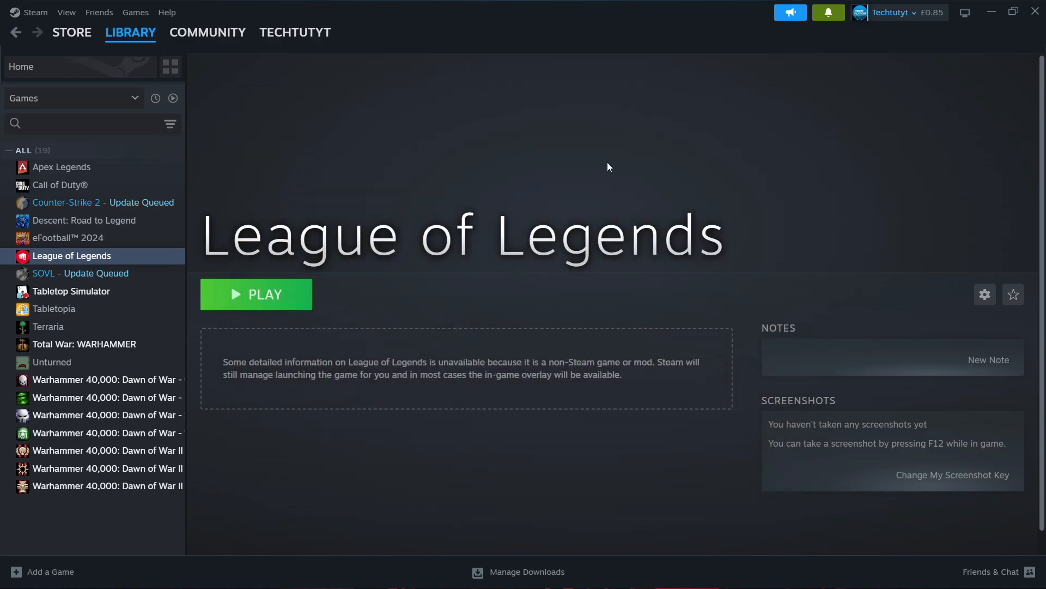
Step: Set the league-of-legends JPG from Downloads as the game's custom background
{"action": "right_click", "coordinate": [607, 167]}
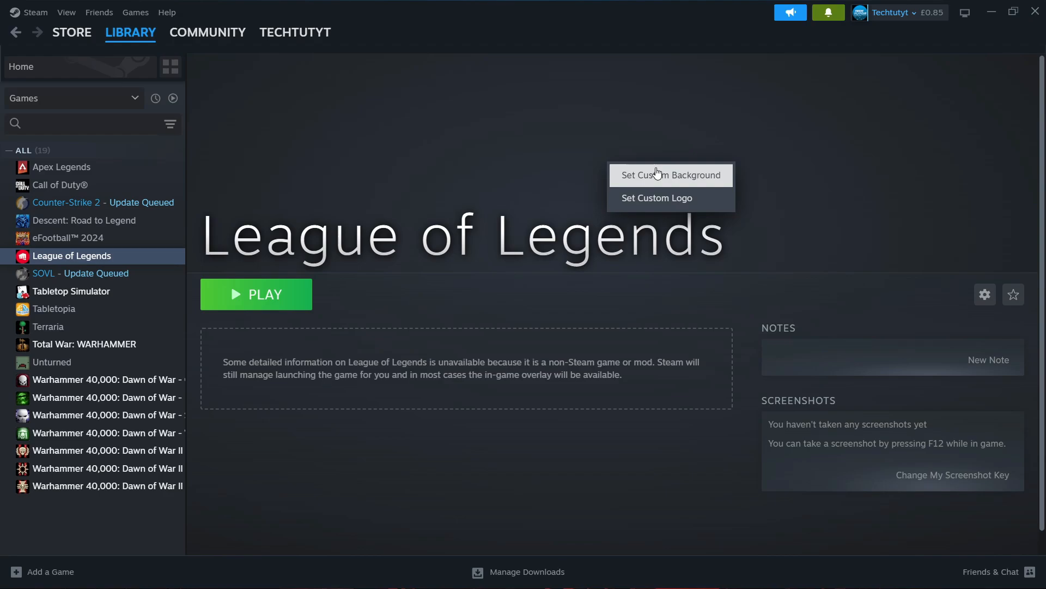
{"action": "left_click", "coordinate": [670, 175]}
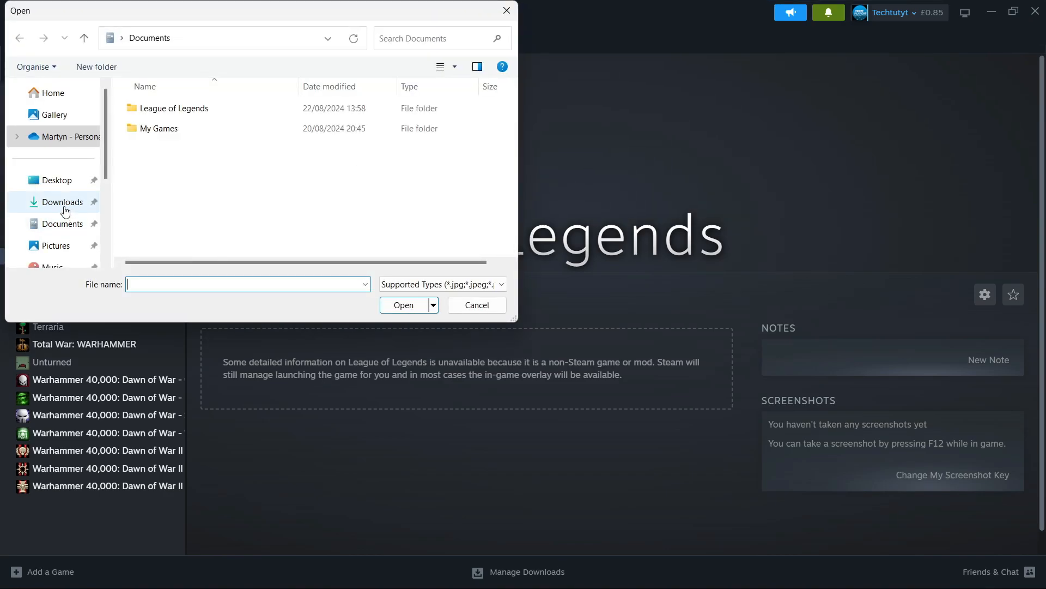
{"action": "left_click", "coordinate": [62, 201]}
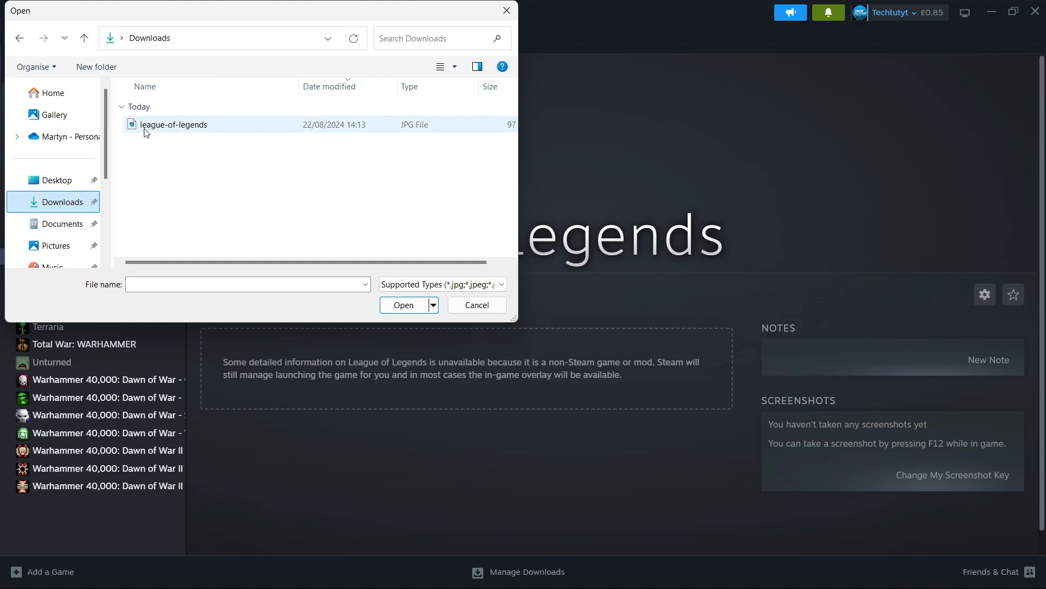
{"action": "left_click", "coordinate": [173, 124]}
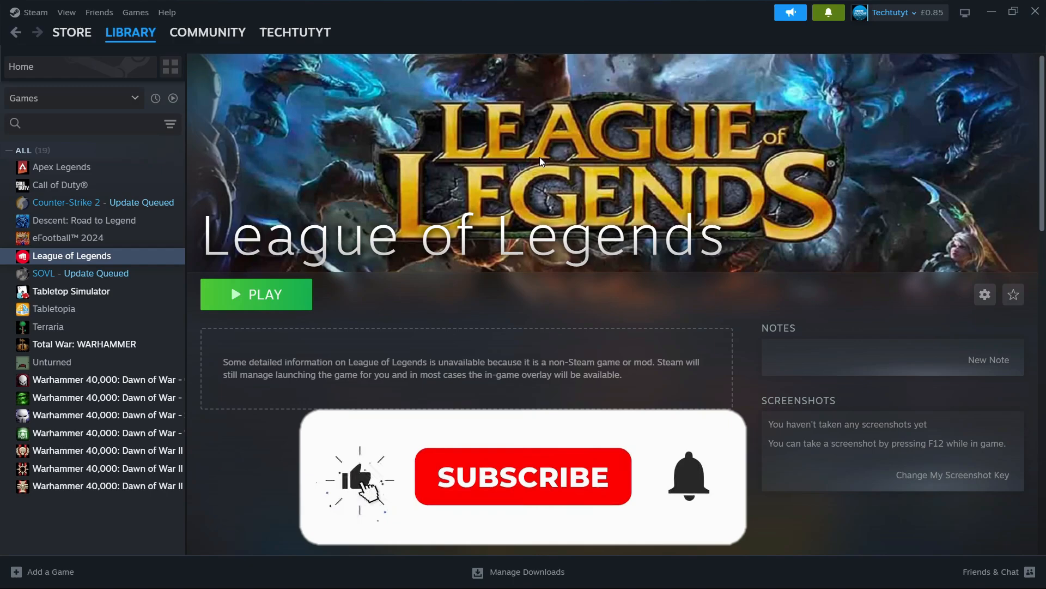
{"action": "left_click", "coordinate": [523, 476]}
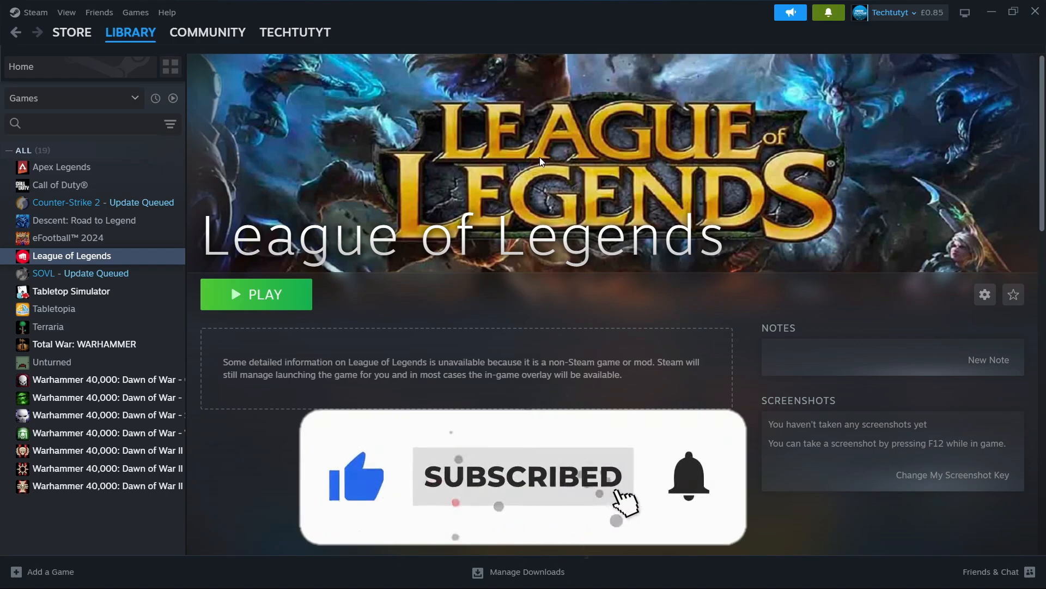